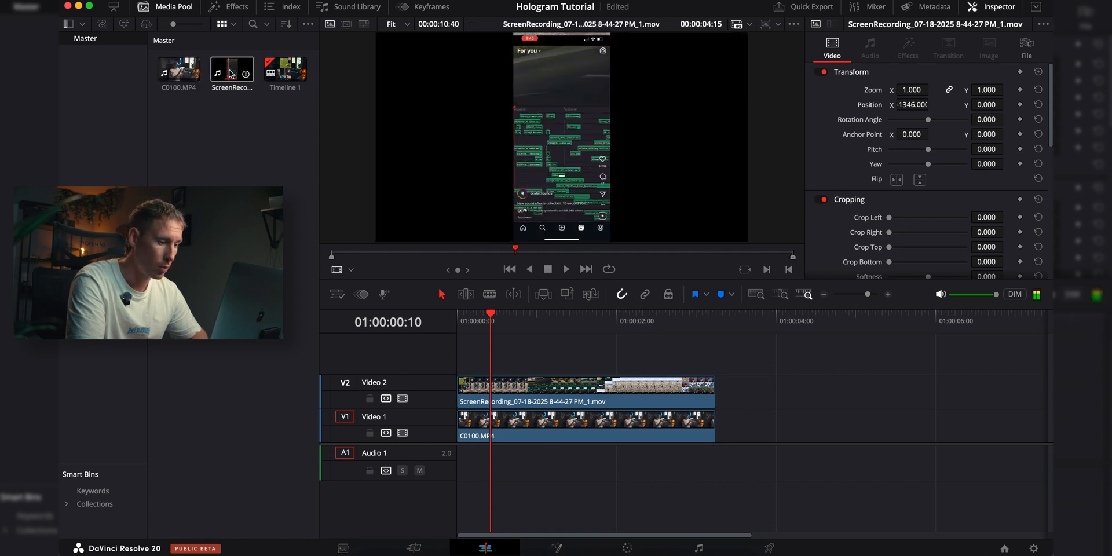
- Show the composite in the viewer, toggling the Video 2 screen-recording layer off and back on to compare
{"action": "left_click", "coordinate": [585, 387]}
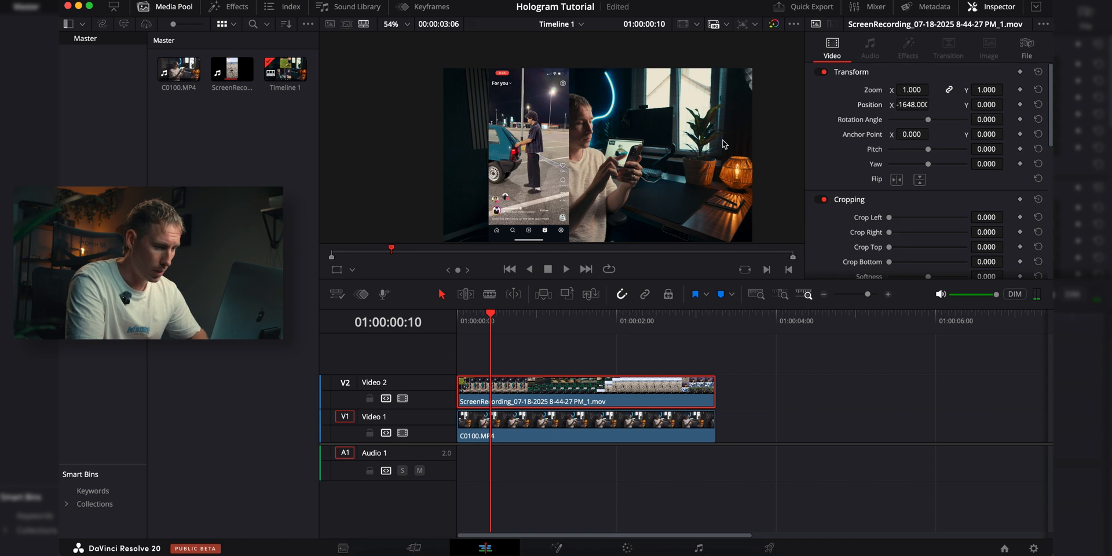
{"action": "left_click", "coordinate": [565, 268]}
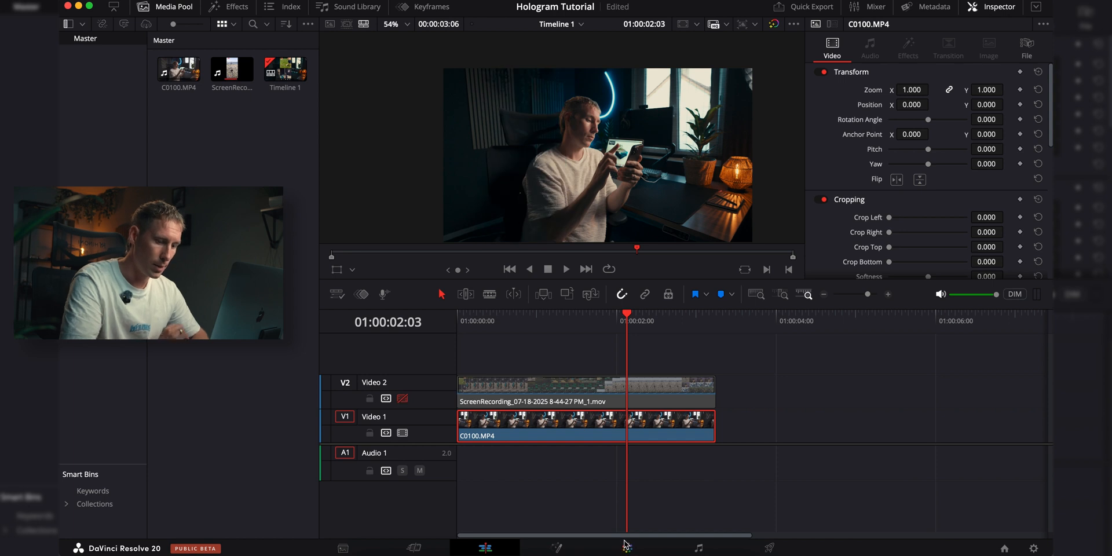
{"action": "left_click", "coordinate": [627, 548]}
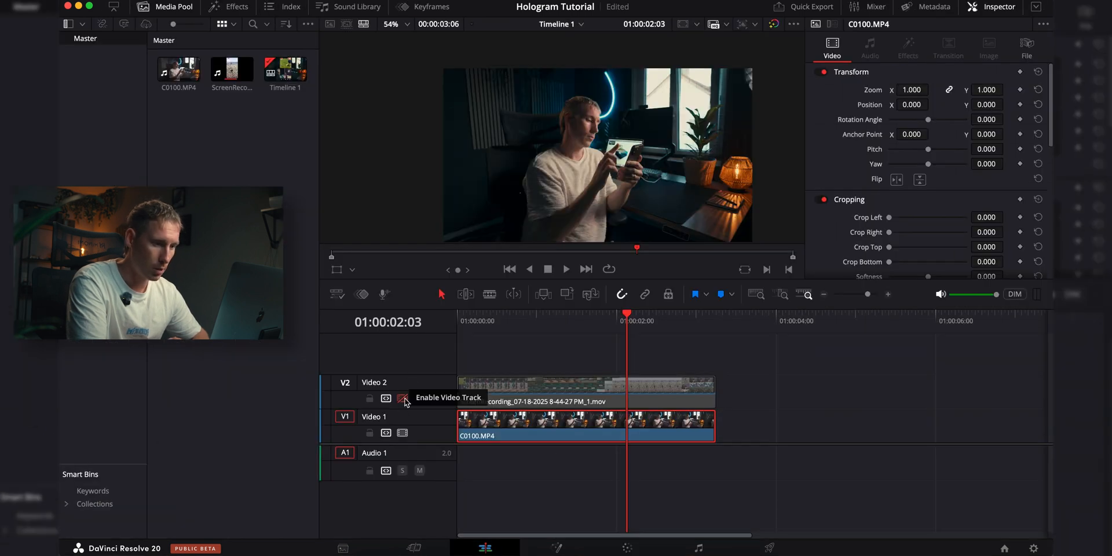
{"action": "left_click", "coordinate": [403, 397]}
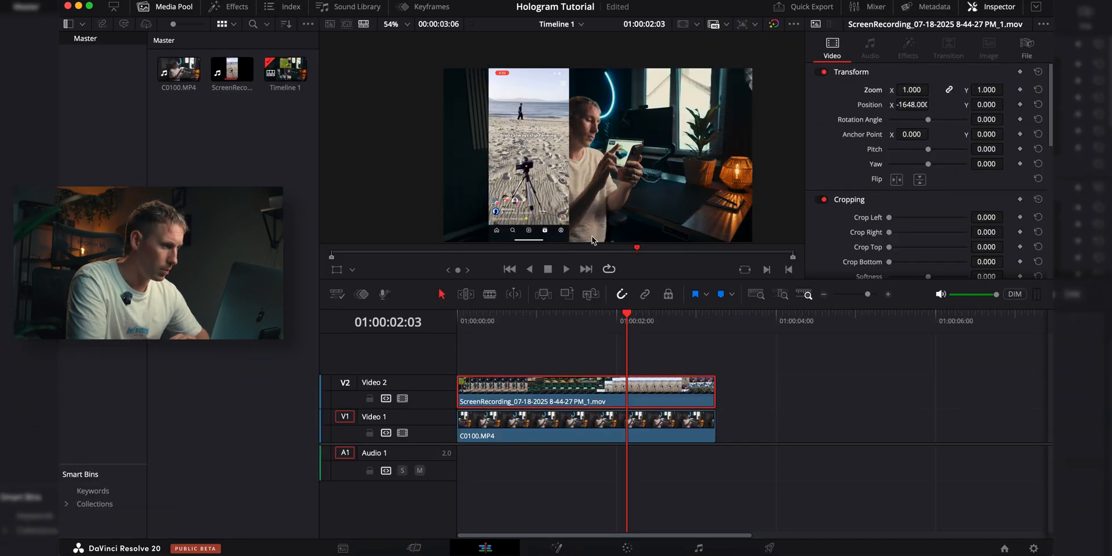
- Set the recording's Zoom to 1.0, Position to 0, Crop Top 50 and Crop Bottom 26
{"action": "left_click", "coordinate": [913, 89]}
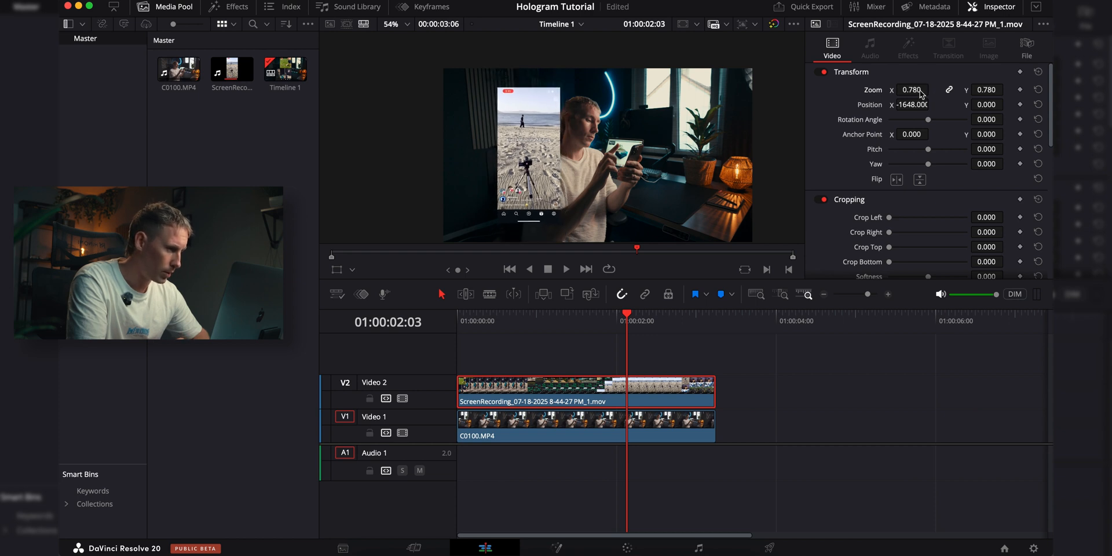
{"action": "left_click", "coordinate": [1007, 246]}
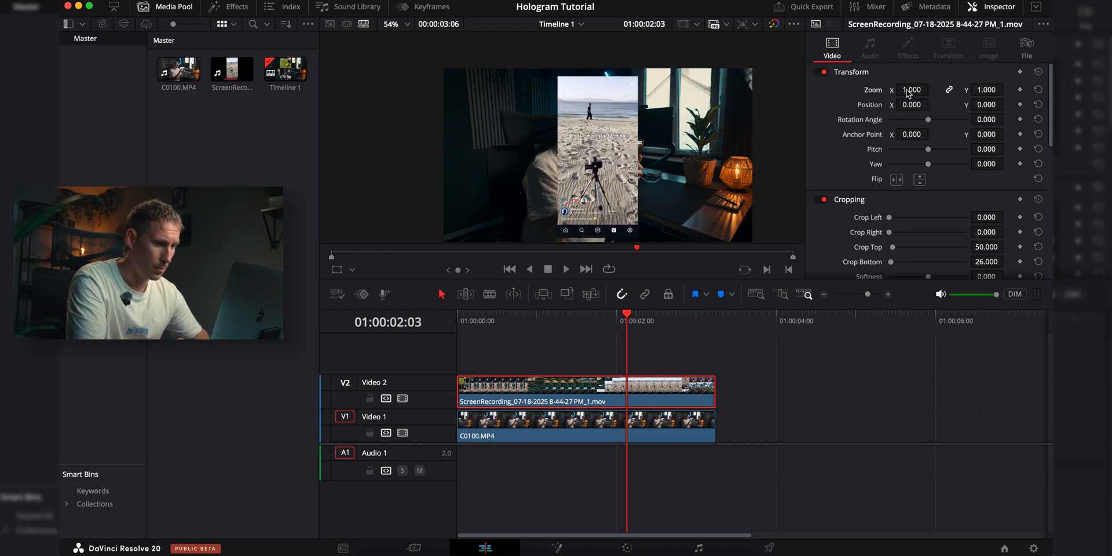
{"action": "left_click", "coordinate": [564, 392]}
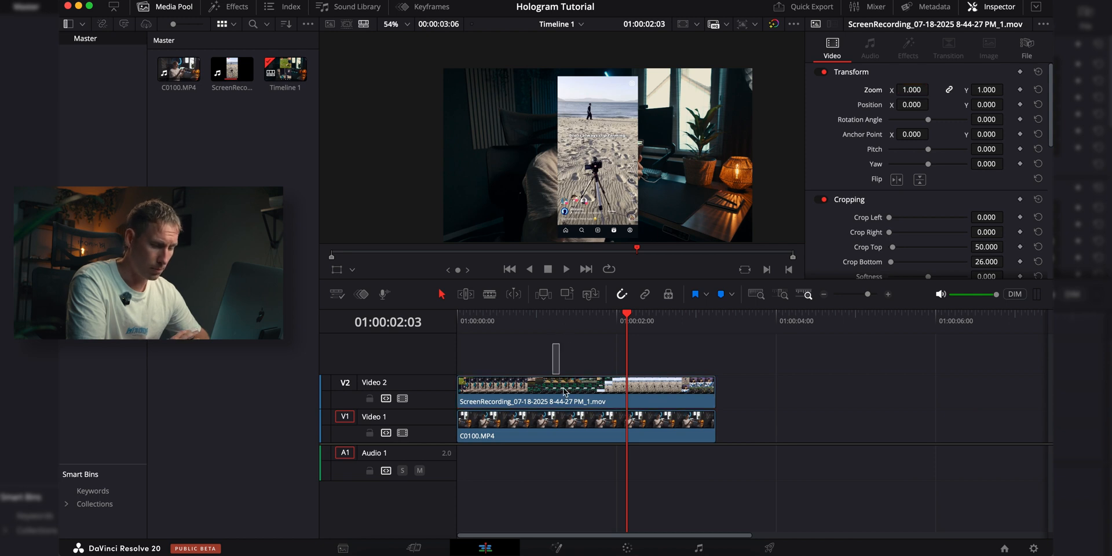
- Turn both selected clips into a New Fusion Clip and bring it into the Fusion page
{"action": "right_click", "coordinate": [561, 390]}
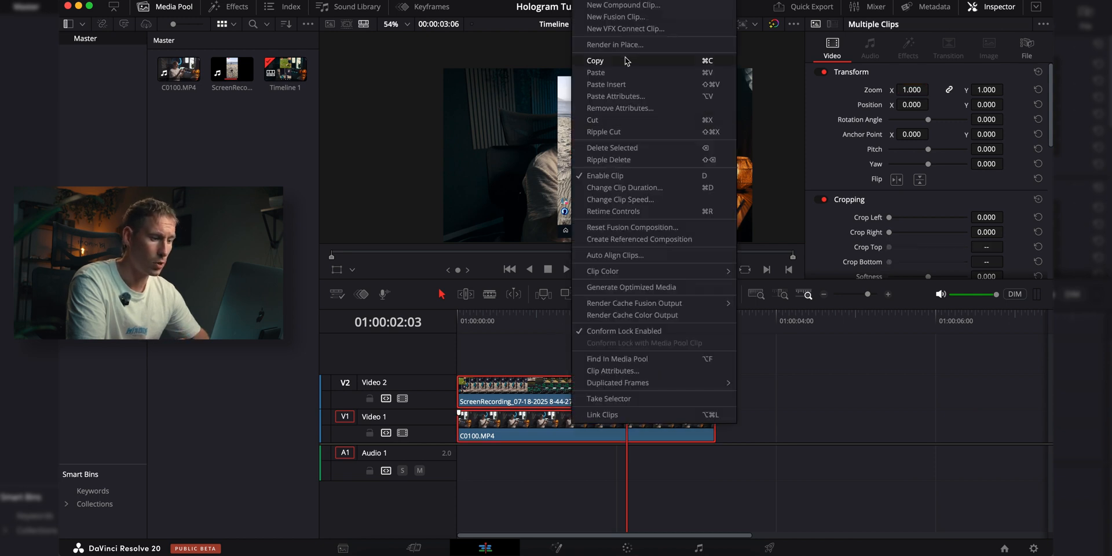
{"action": "left_click", "coordinate": [615, 16]}
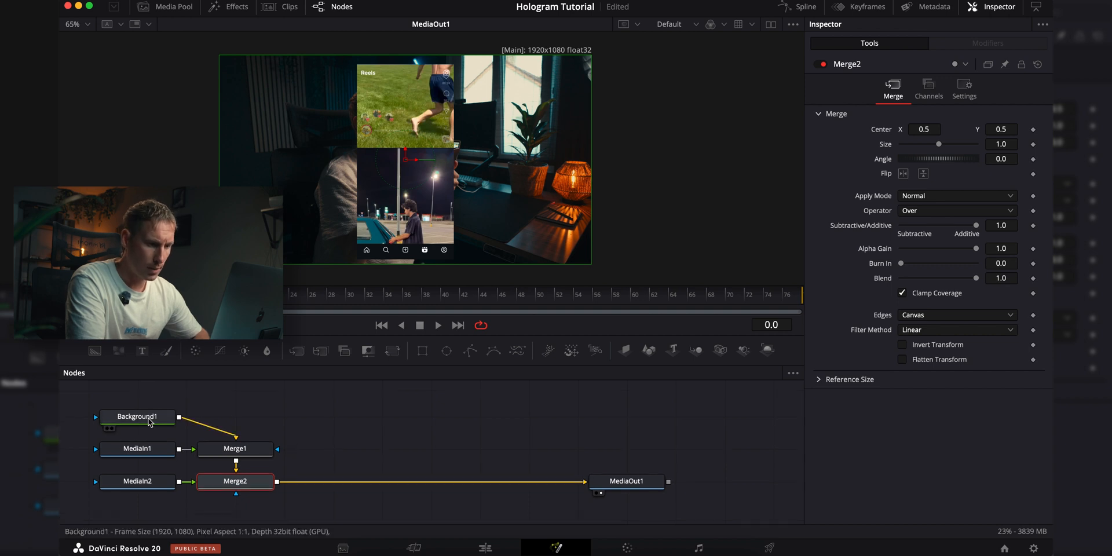
- Delete Background1 and Merge1, wire MediaIn1 into Merge2 and reposition MediaOut1
{"action": "left_click", "coordinate": [142, 416]}
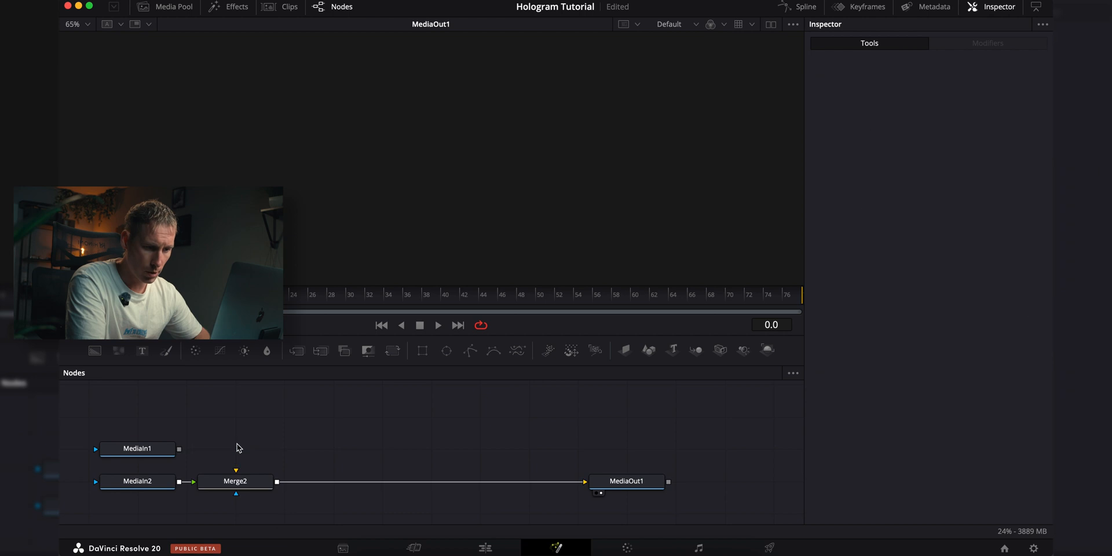
{"action": "left_click_drag", "start_coordinate": [178, 448], "coordinate": [236, 476]}
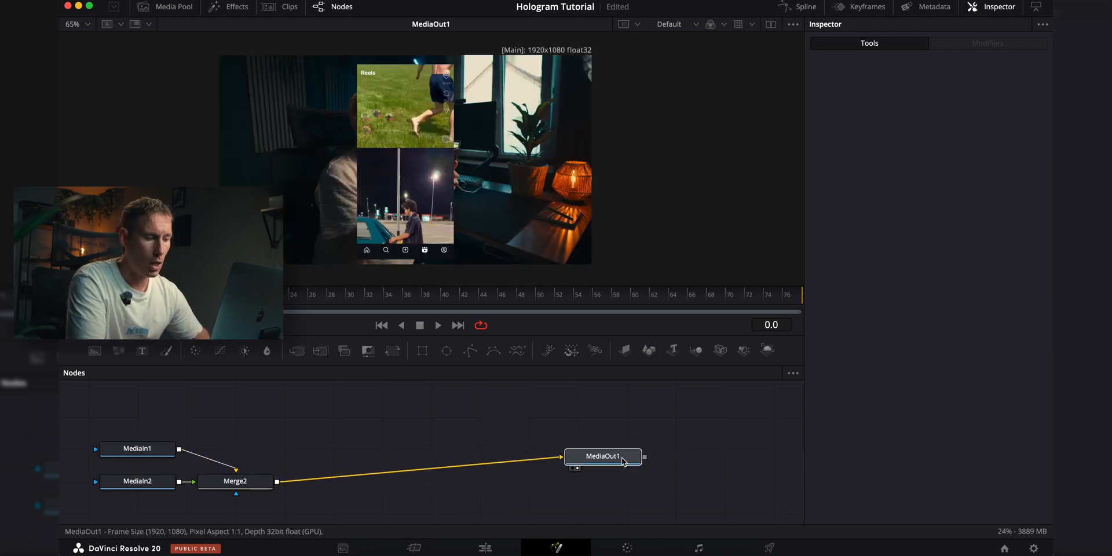
{"action": "left_click_drag", "start_coordinate": [602, 457], "coordinate": [626, 462]}
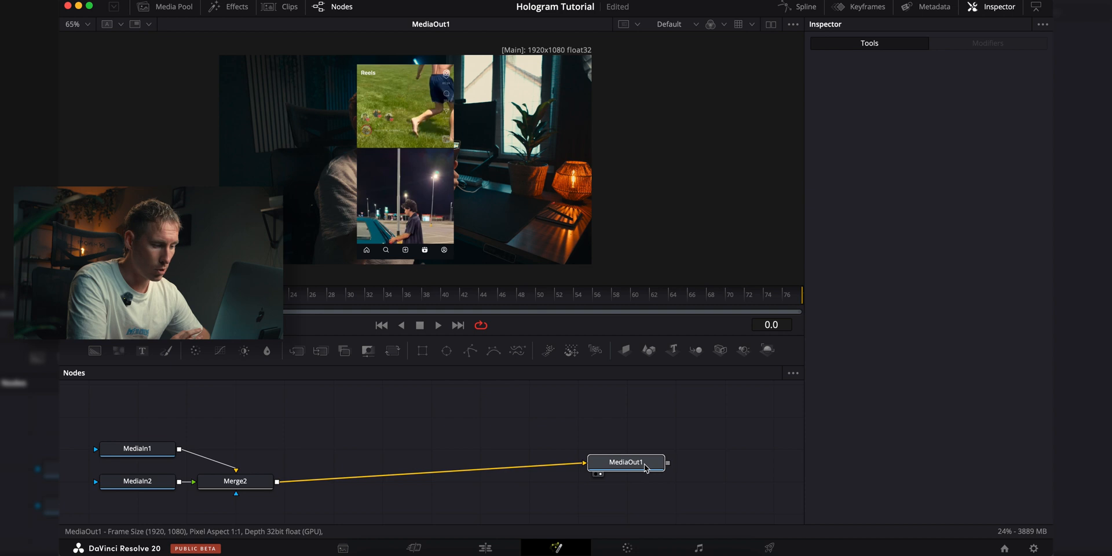
{"action": "left_click", "coordinate": [624, 462]}
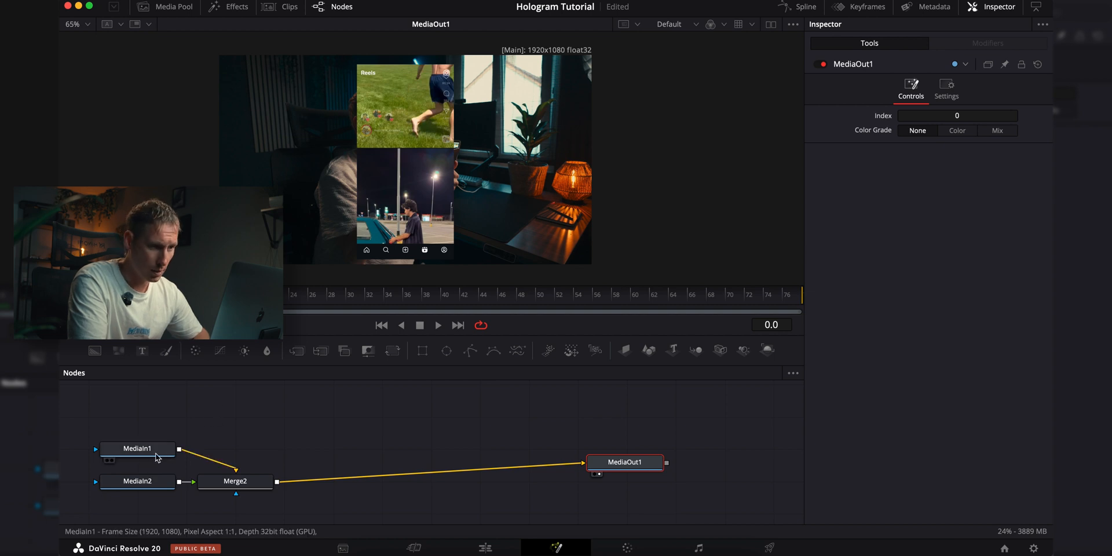
- Preview each MediaIn node alone to identify the desk shot and the screen recording
{"action": "left_click", "coordinate": [111, 460]}
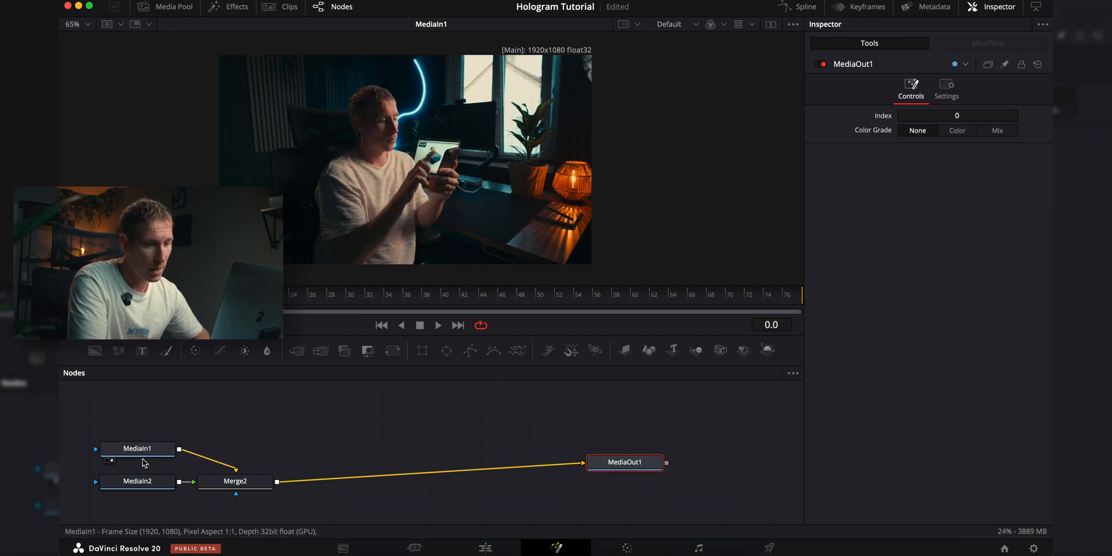
{"action": "left_click", "coordinate": [138, 481]}
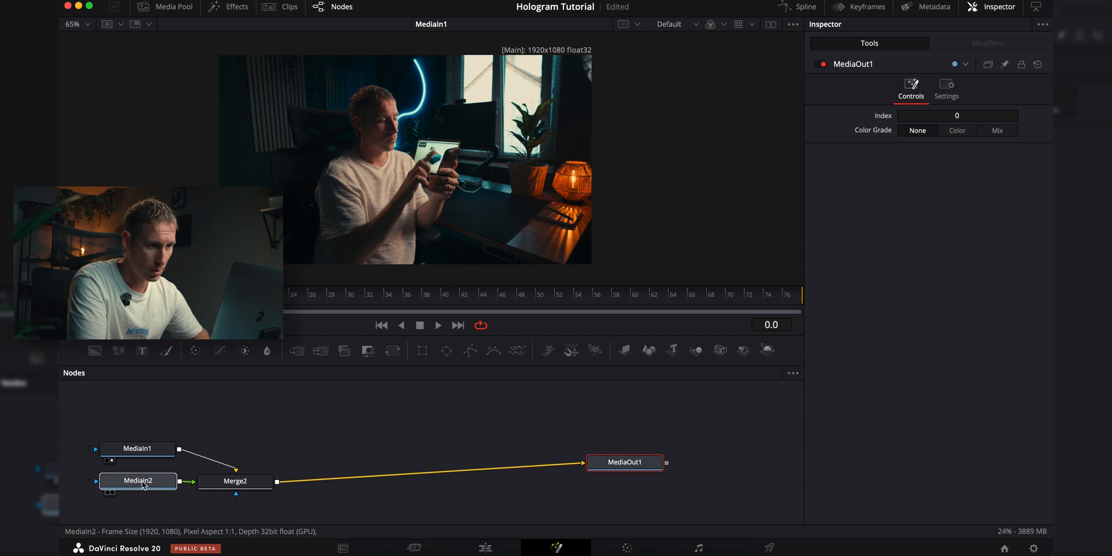
{"action": "left_click", "coordinate": [138, 480]}
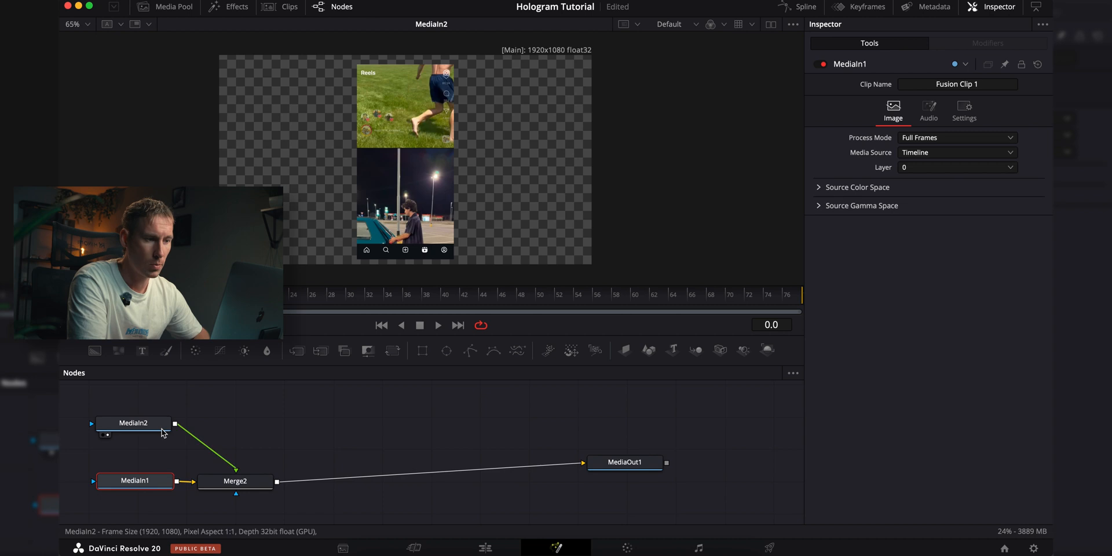
{"action": "left_click", "coordinate": [133, 422]}
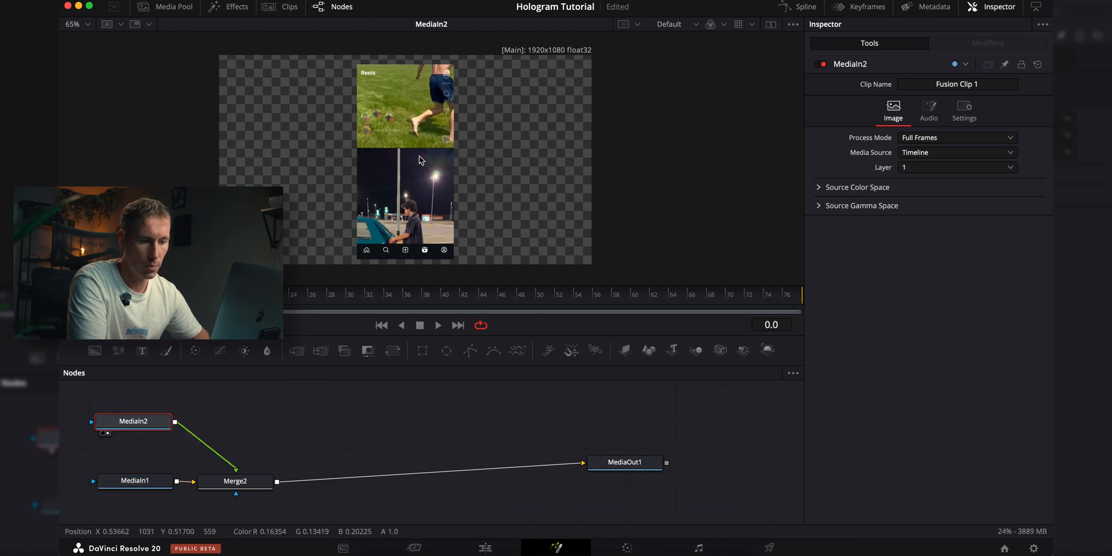
- Swap inputs so MediaIn2 is Merge2's foreground over MediaIn1, and check the composite output
{"action": "left_click", "coordinate": [135, 480]}
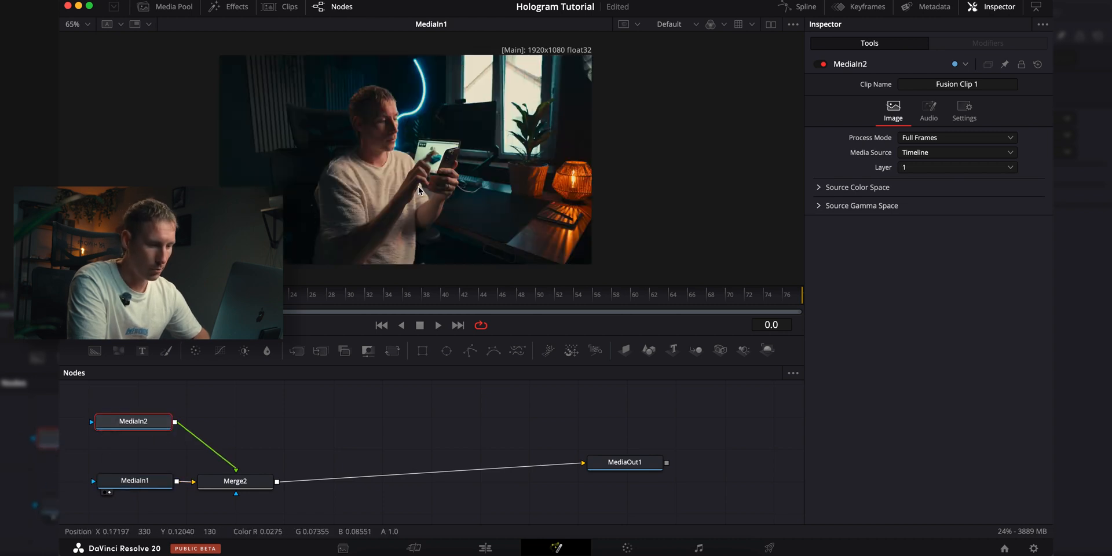
{"action": "left_click", "coordinate": [624, 463]}
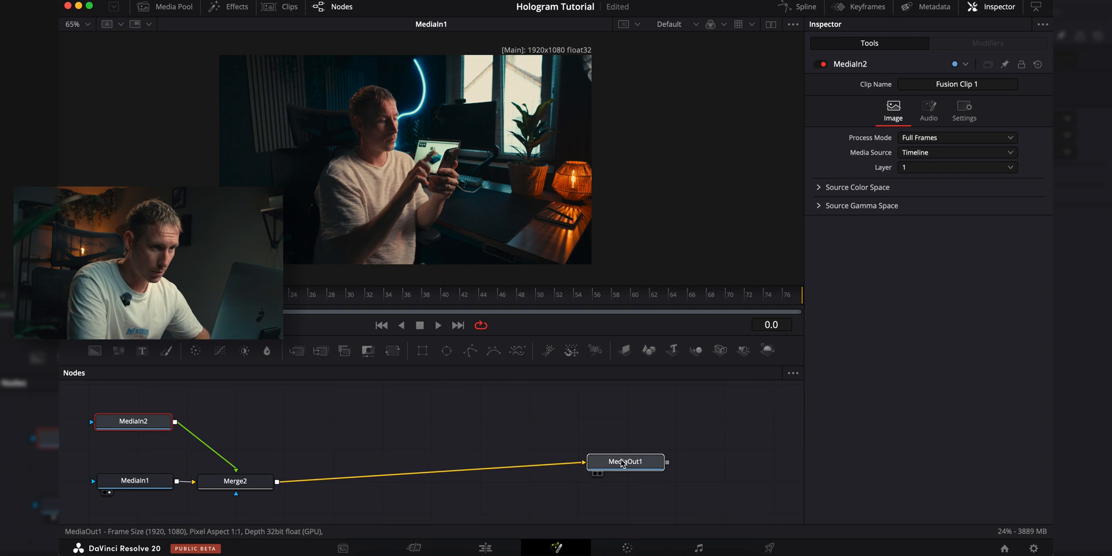
{"action": "left_click", "coordinate": [132, 422]}
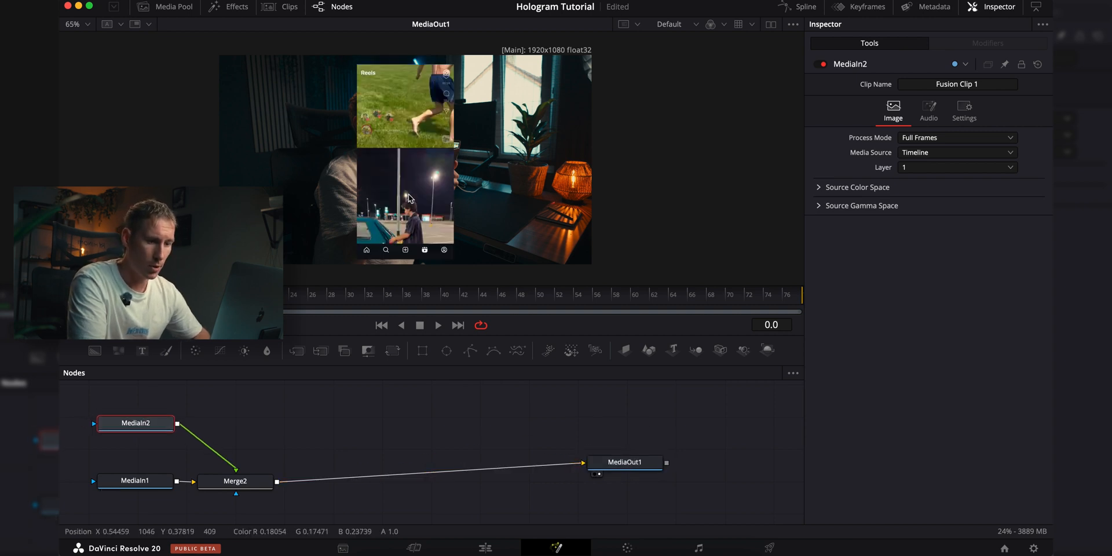
{"action": "left_click", "coordinate": [135, 423]}
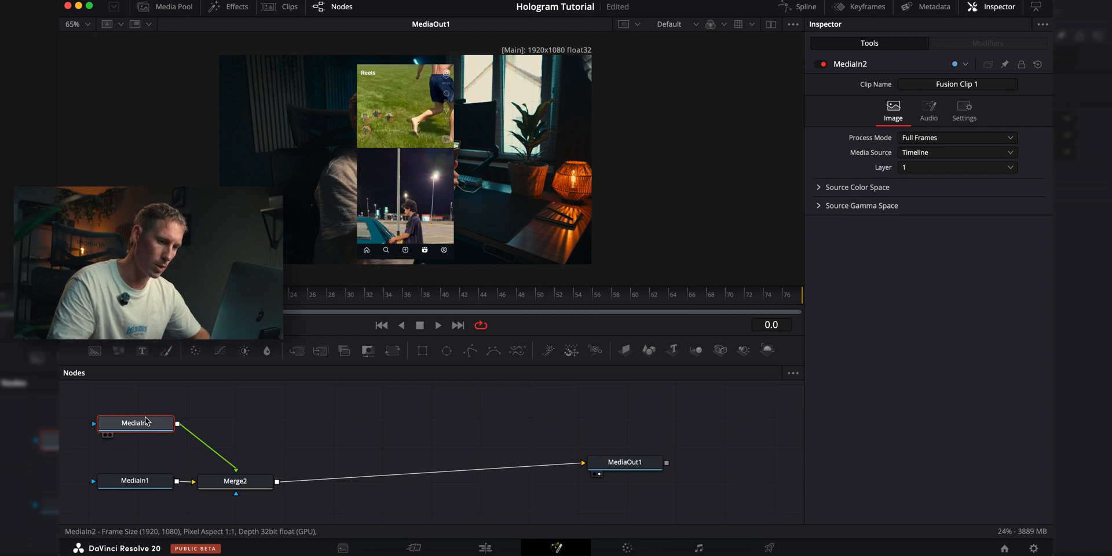
- Add a DVE after MediaIn2 with Z Move 4.25 and Rotation X 11, Y -133.9
{"action": "type", "text": "dve"}
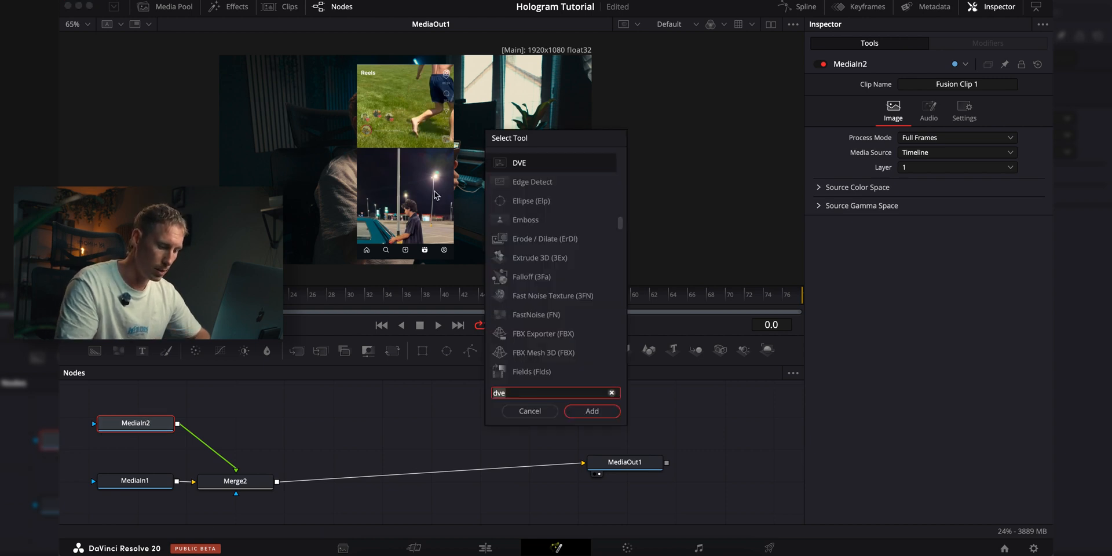
{"action": "left_click", "coordinate": [592, 411]}
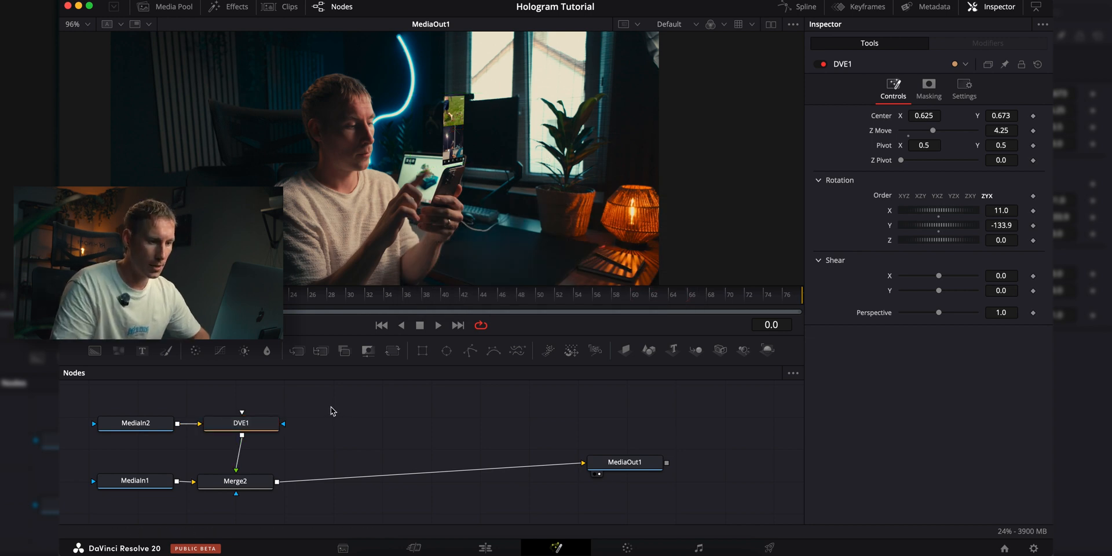
{"action": "left_click", "coordinate": [241, 423]}
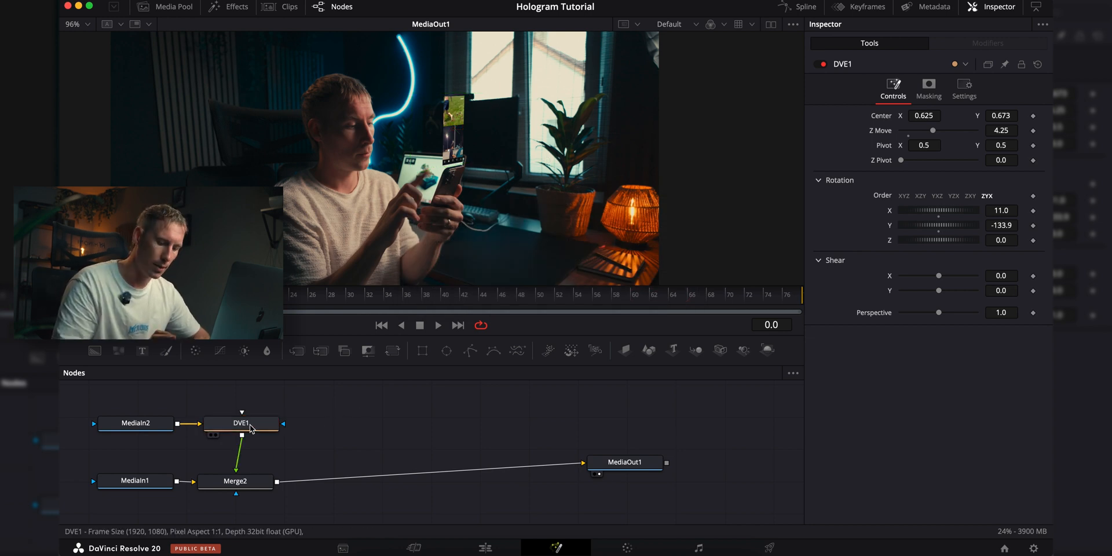
- Insert a Brightness/Contrast node after DVE1 and set its Gain to 0.56
{"action": "type", "text": "bright"}
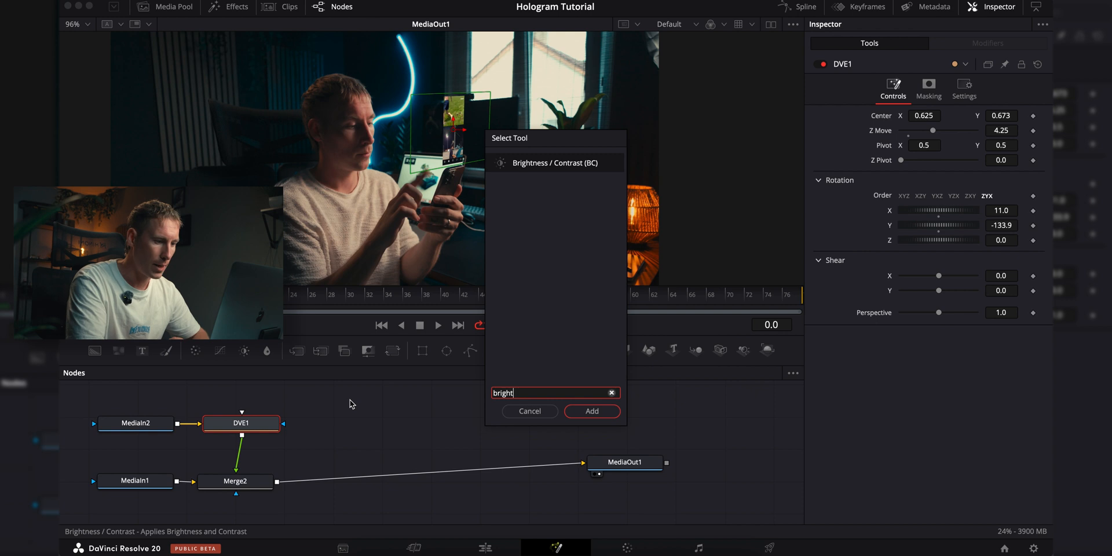
{"action": "left_click", "coordinate": [592, 411]}
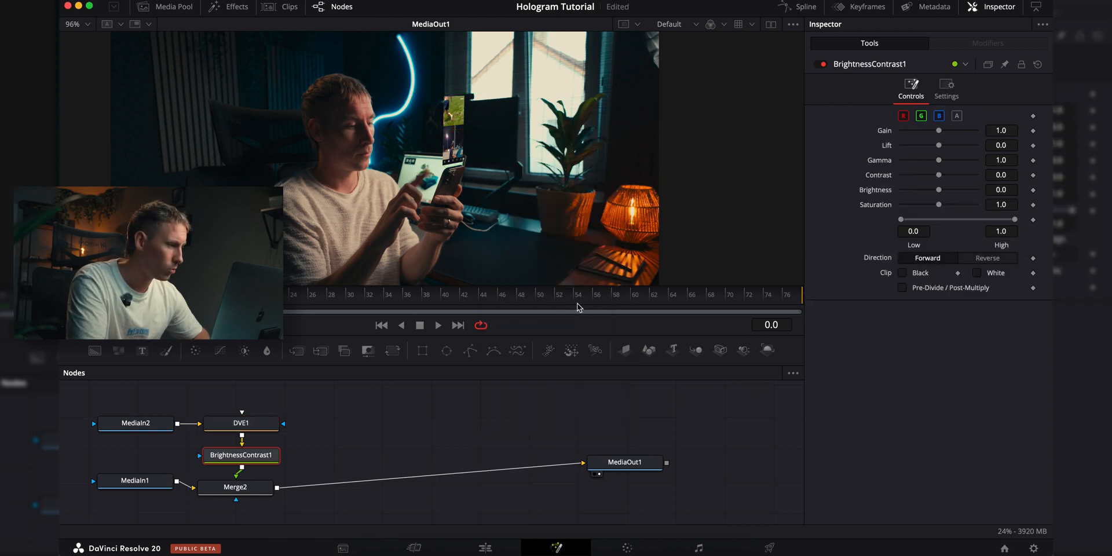
{"action": "left_click", "coordinate": [957, 116]}
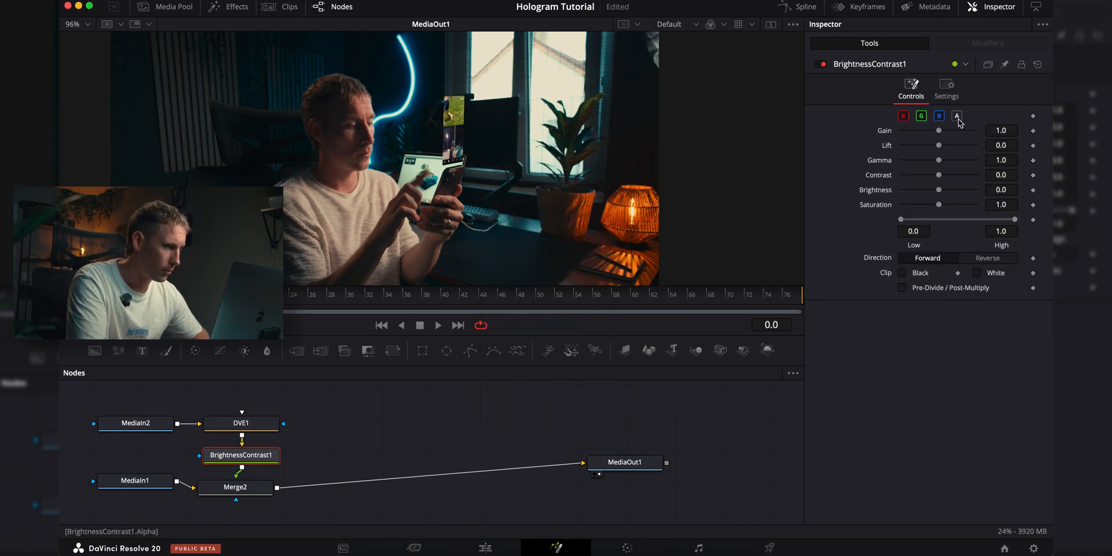
{"action": "left_click_drag", "start_coordinate": [941, 131], "coordinate": [936, 131]}
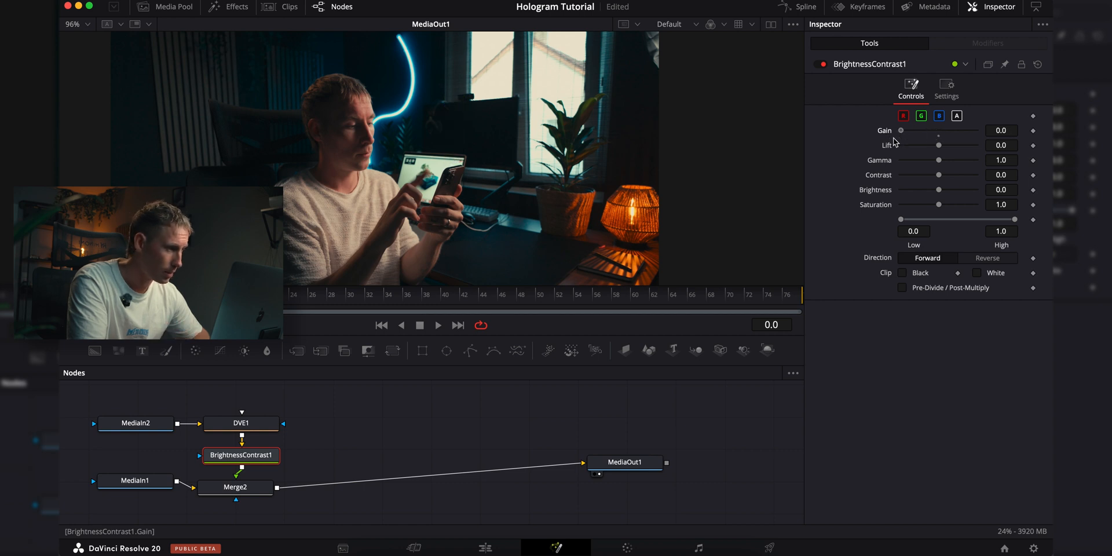
{"action": "left_click_drag", "start_coordinate": [901, 131], "coordinate": [923, 130]}
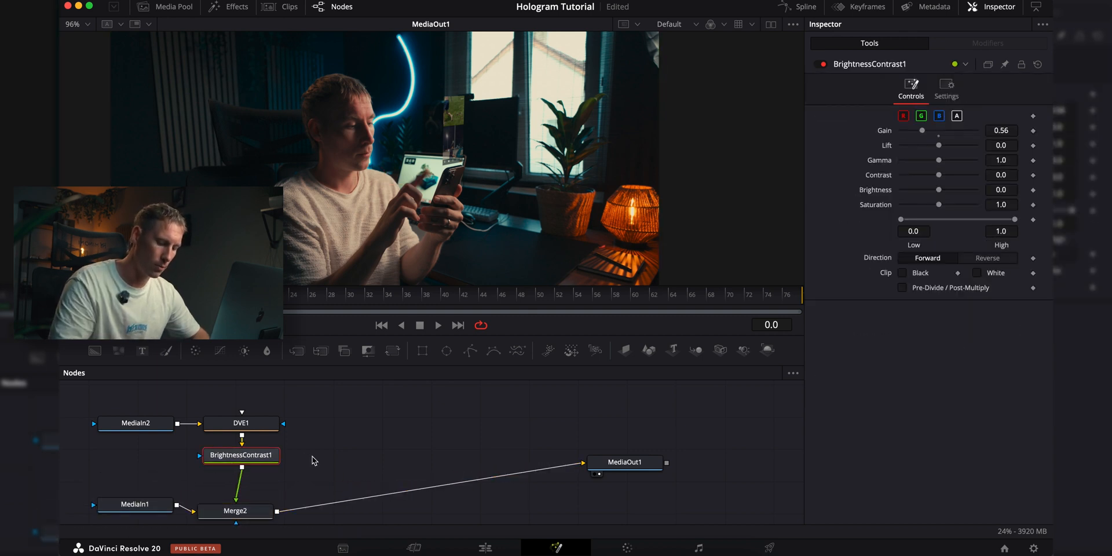
- Add Soft Glow after BrightnessContrast1 with threshold 0.055, gain 2.402 and glow size 28.3
{"action": "type", "text": "bright"}
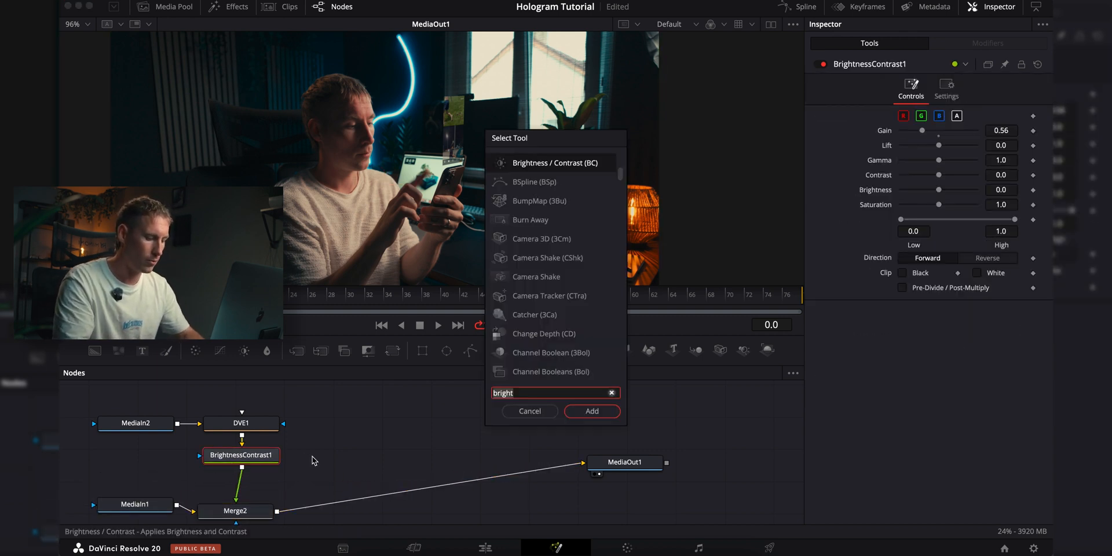
{"action": "left_click", "coordinate": [592, 412]}
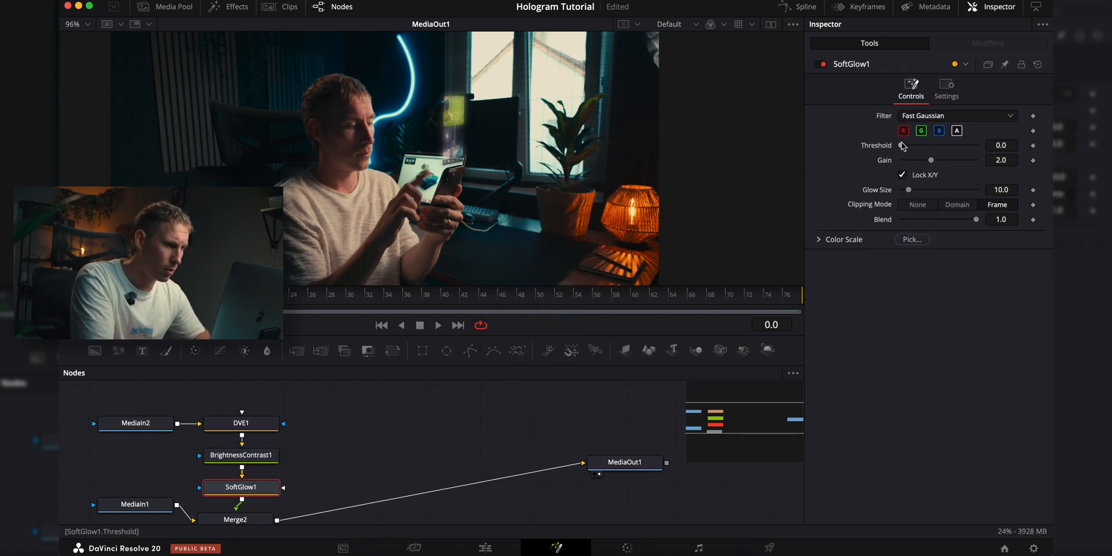
{"action": "left_click_drag", "start_coordinate": [903, 149], "coordinate": [911, 148]}
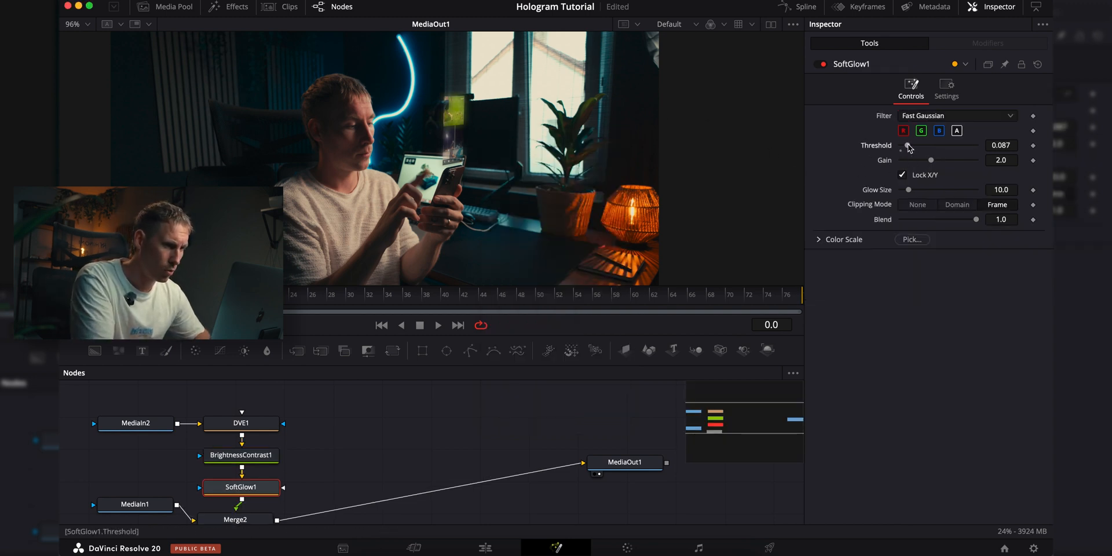
{"action": "left_click_drag", "start_coordinate": [932, 159], "coordinate": [947, 160]}
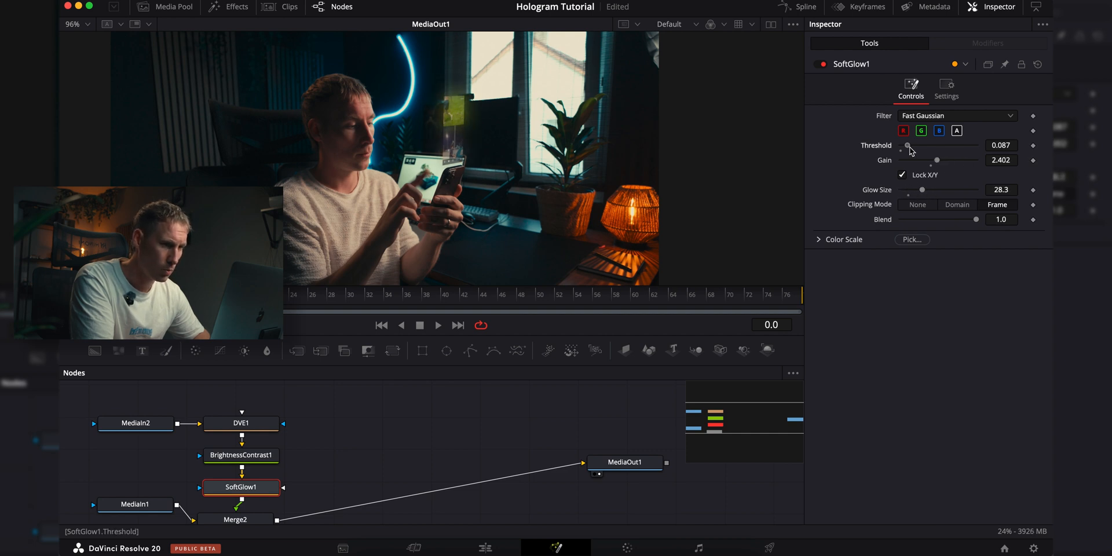
{"action": "left_click_drag", "start_coordinate": [910, 147], "coordinate": [906, 147]}
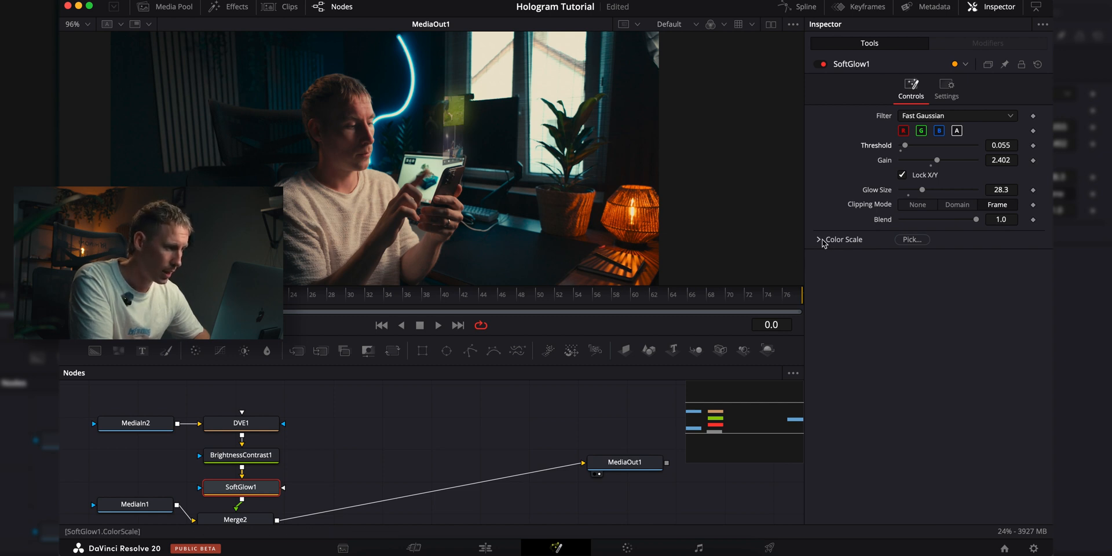
- Raise the glow's Blue and Green Scale for a teal tint
{"action": "left_click", "coordinate": [820, 239]}
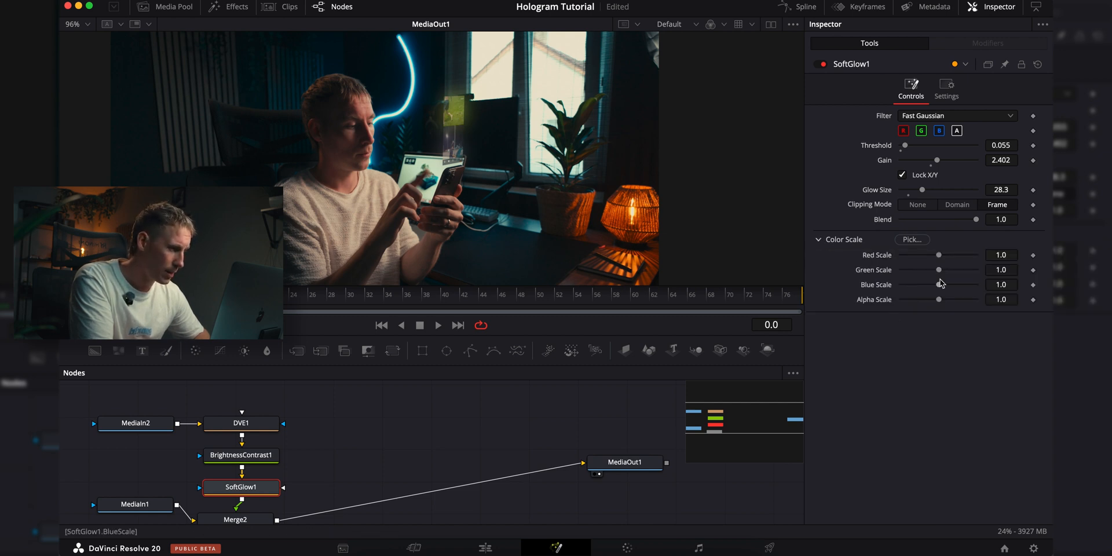
{"action": "left_click_drag", "start_coordinate": [938, 285], "coordinate": [950, 285]}
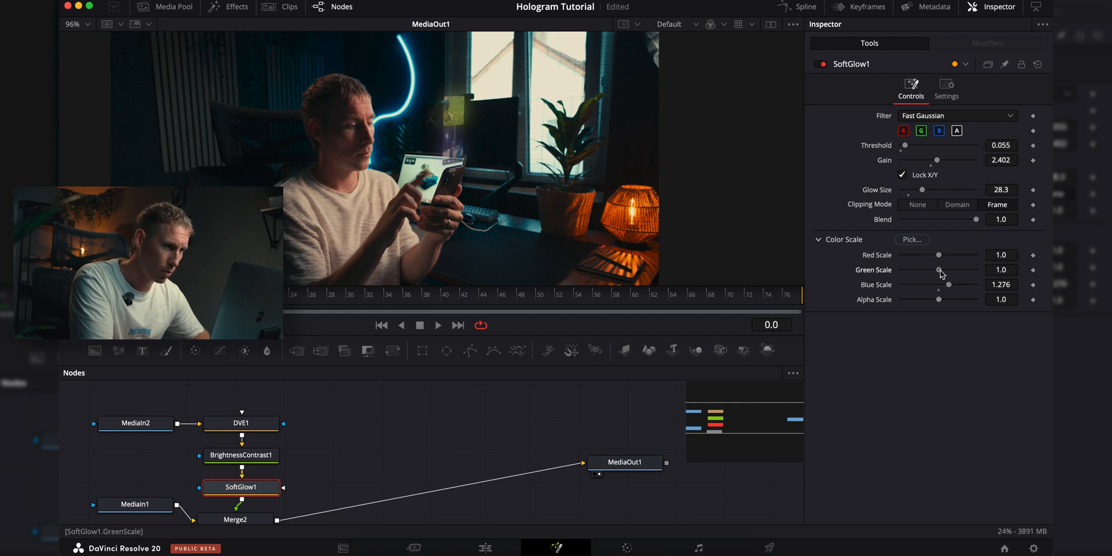
{"action": "left_click_drag", "start_coordinate": [937, 270], "coordinate": [946, 270]}
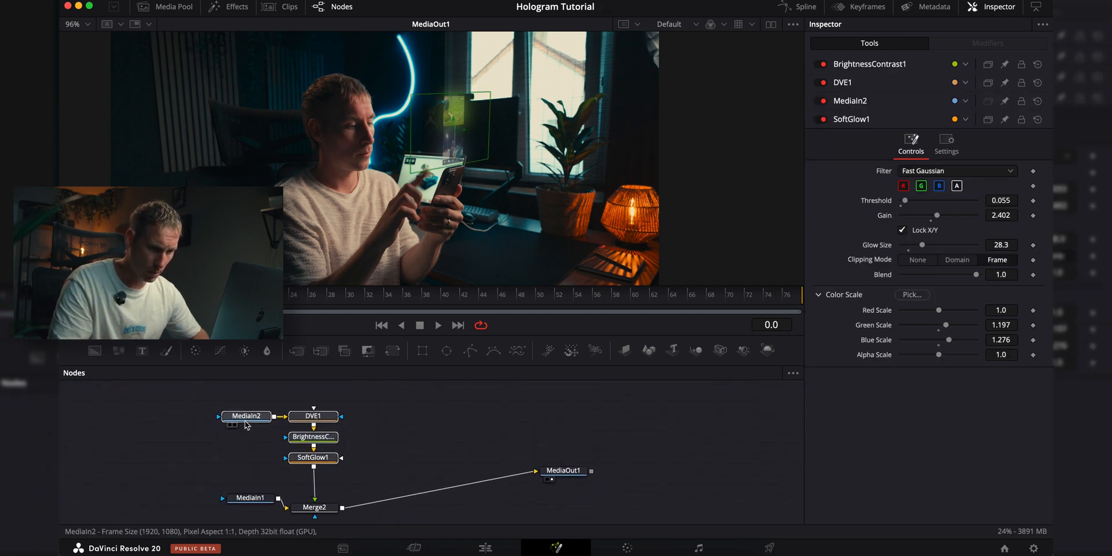
- Move the screen-recording node branch aside and search the tool picker for 'plan'
{"action": "left_click", "coordinate": [245, 506]}
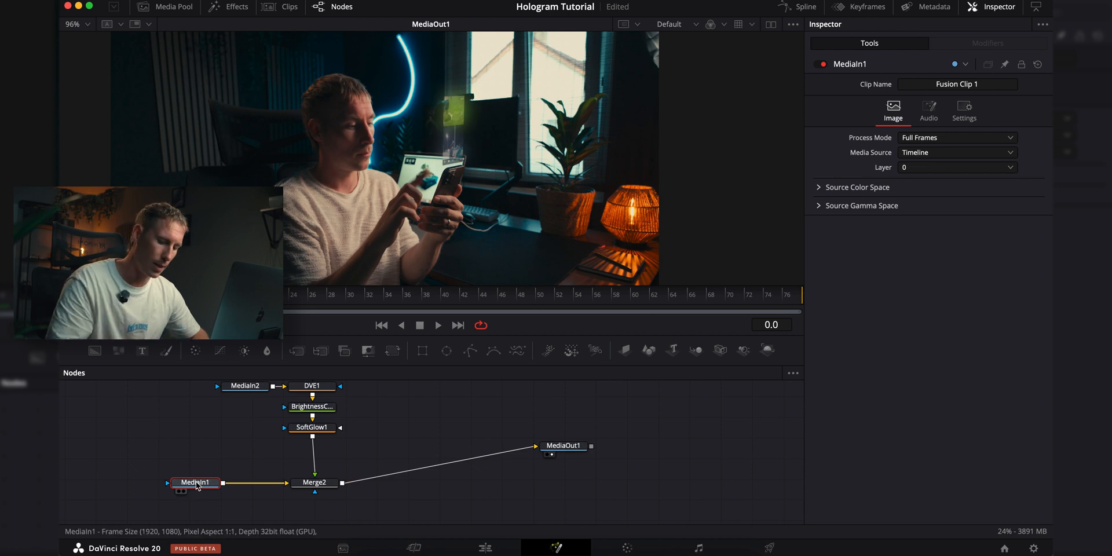
{"action": "type", "text": "soft glow"}
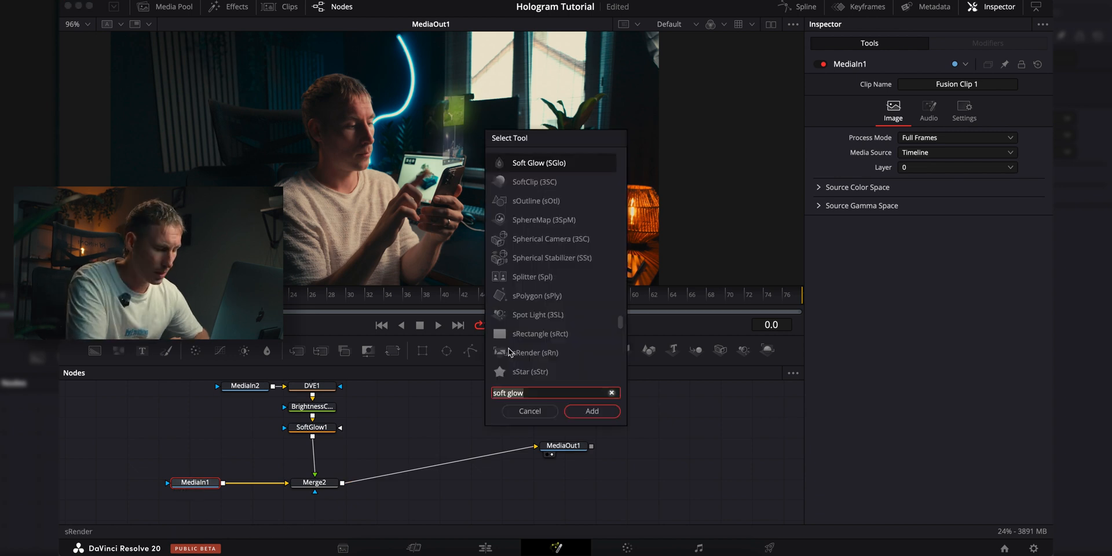
{"action": "mouse_move", "coordinate": [585, 264]}
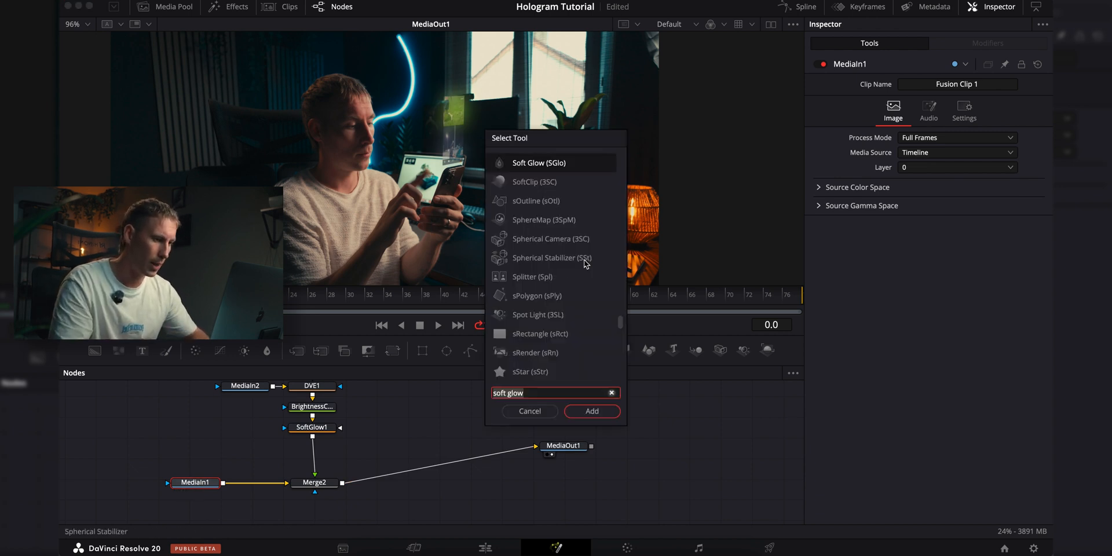
{"action": "type", "text": "plan"}
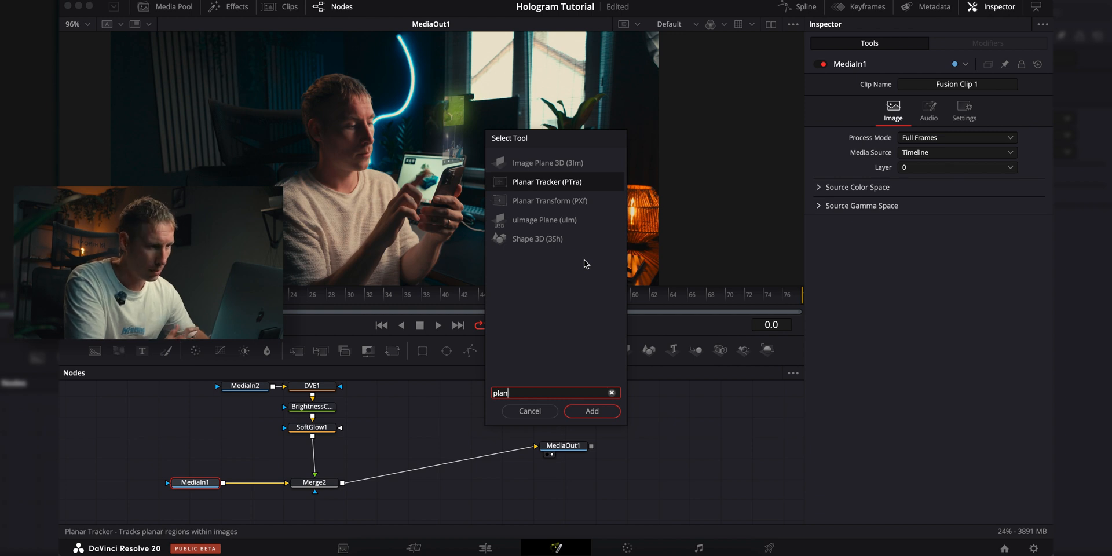
- Insert a Planar Tracker after MediaIn1 with its reference time set at frame 0
{"action": "left_click", "coordinate": [591, 410]}
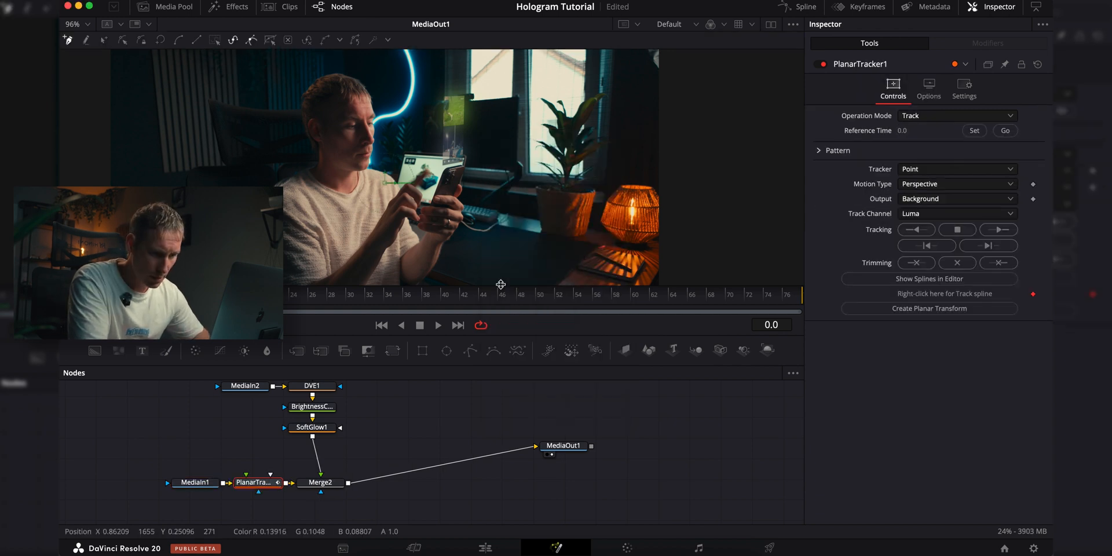
{"action": "mouse_move", "coordinate": [615, 277]}
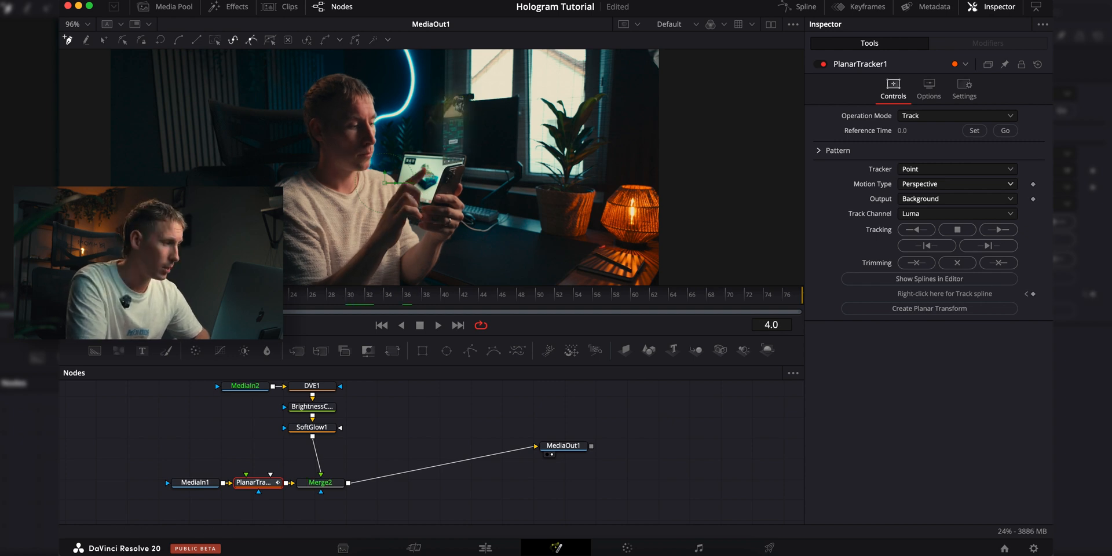
{"action": "left_click", "coordinate": [974, 131]}
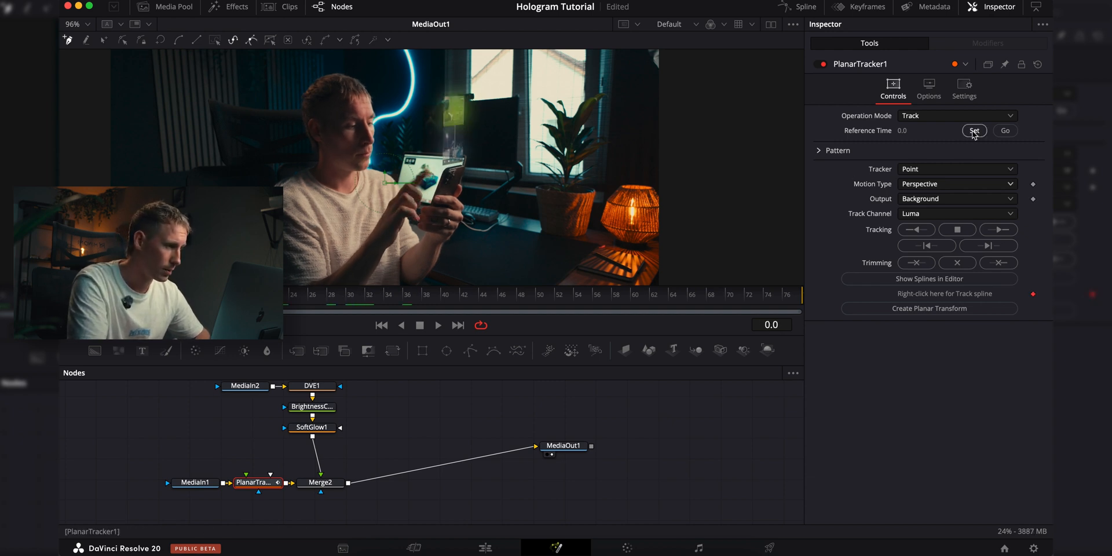
{"action": "left_click", "coordinate": [957, 184]}
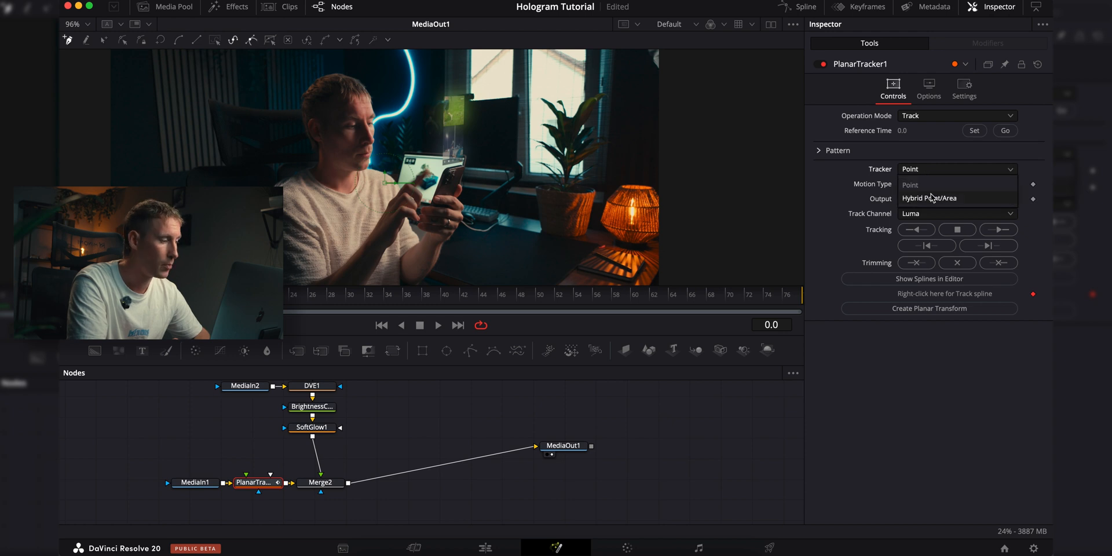
- Set the tracker to Hybrid Point/Area with Translation-only motion
{"action": "left_click", "coordinate": [929, 198]}
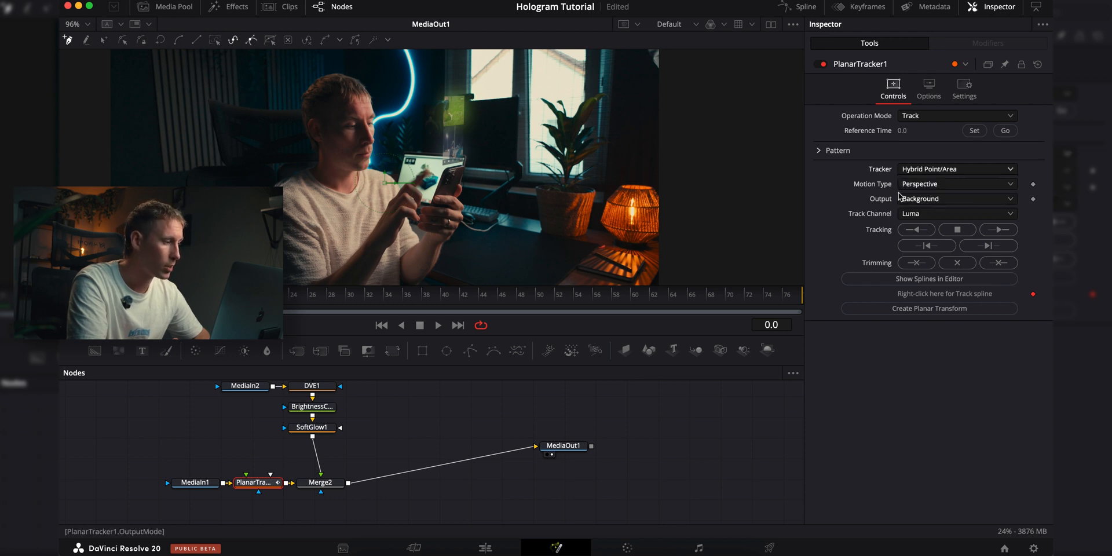
{"action": "left_click", "coordinate": [956, 184]}
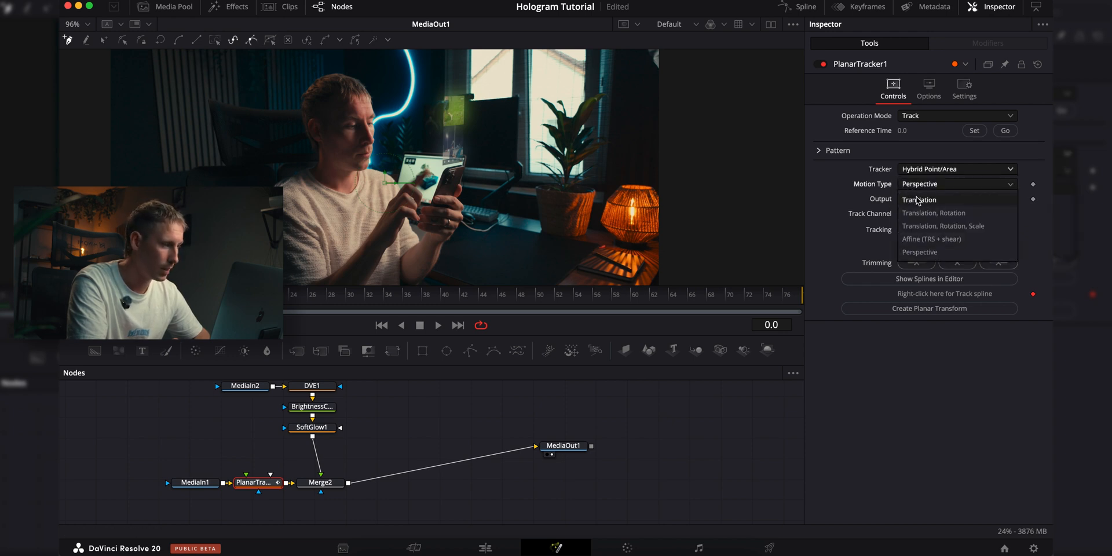
{"action": "left_click", "coordinate": [919, 199]}
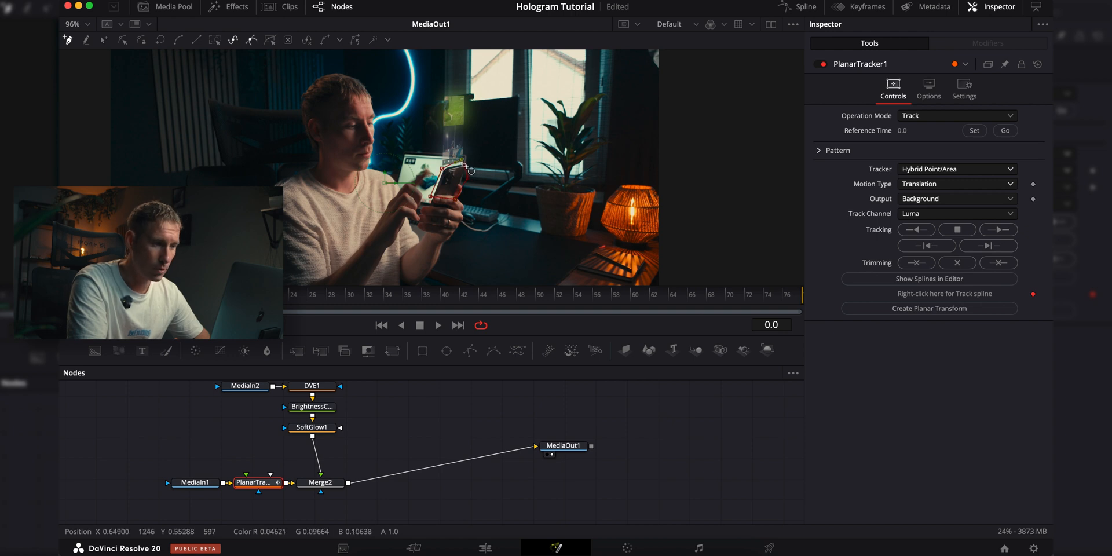
- Close the tracking polygon around the phone, track all 76 frames, and create PlanarTransform1
{"action": "left_click", "coordinate": [999, 229]}
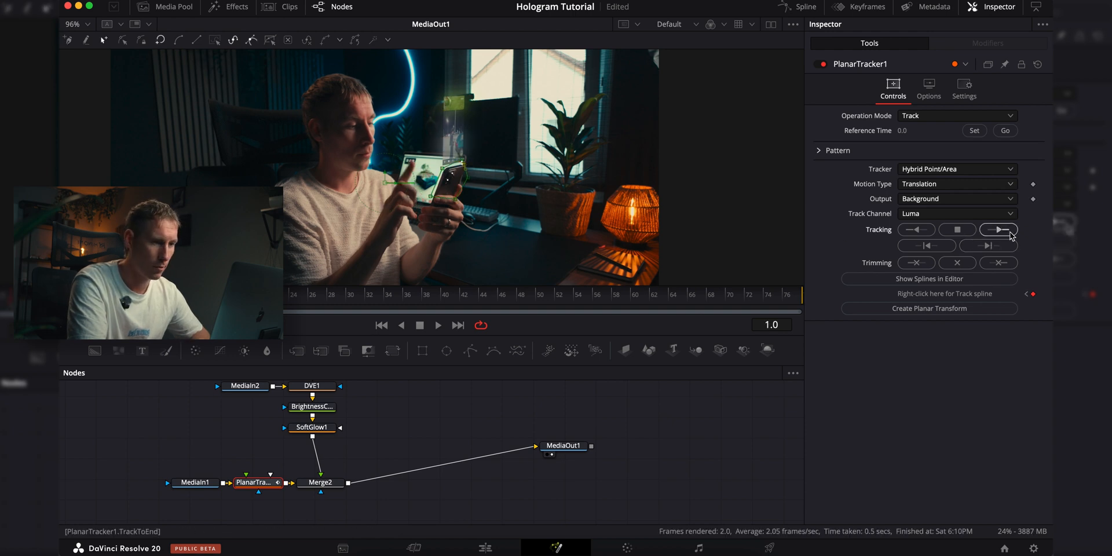
{"action": "left_click", "coordinate": [998, 230]}
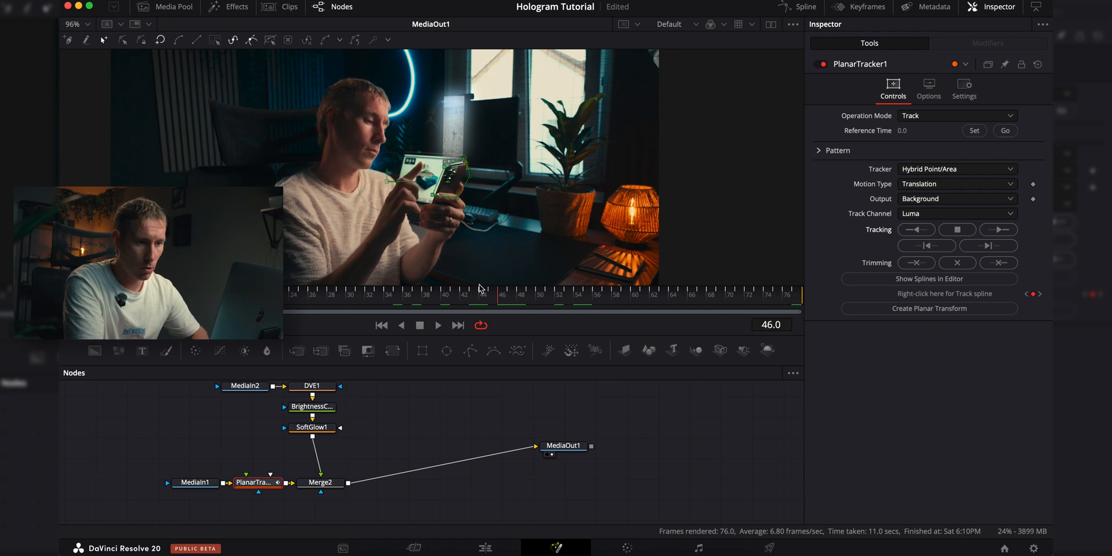
{"action": "left_click", "coordinate": [915, 263]}
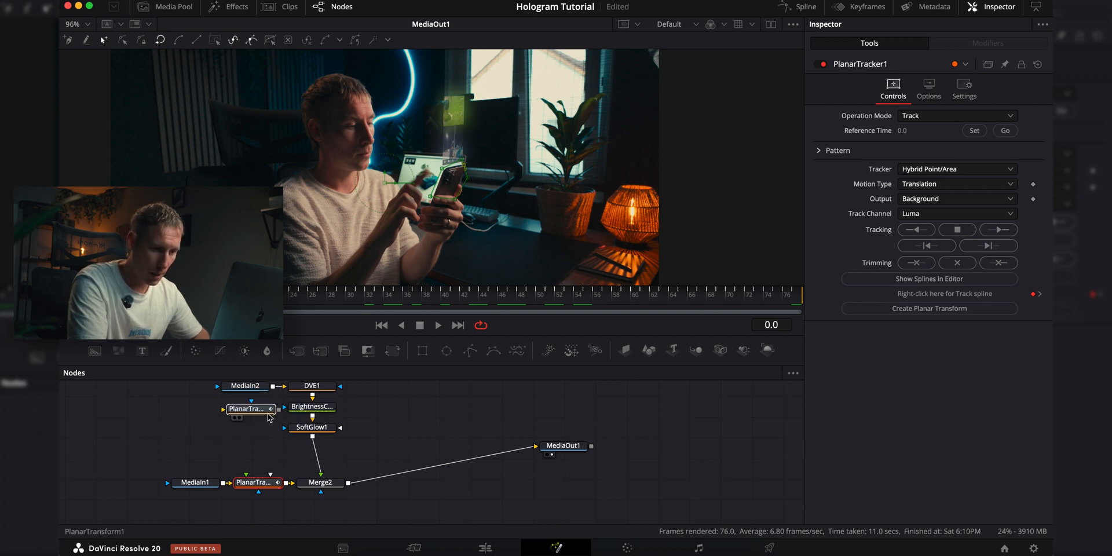
- Wire PlanarTransform1 between SoftGlow1 and Merge2, then return to the Edit page timeline
{"action": "left_click_drag", "start_coordinate": [248, 409], "coordinate": [178, 436]}
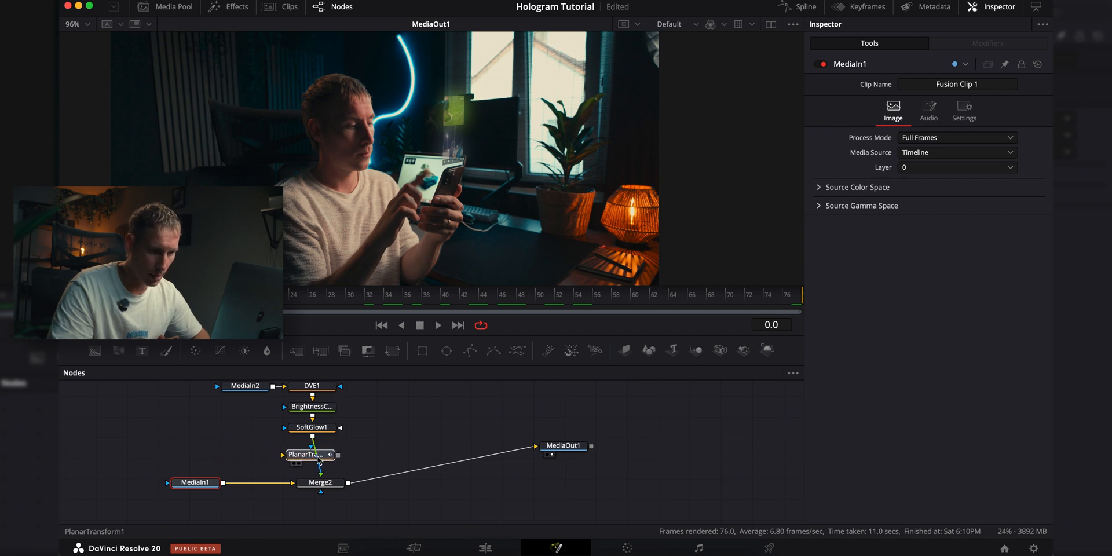
{"action": "left_click", "coordinate": [305, 454]}
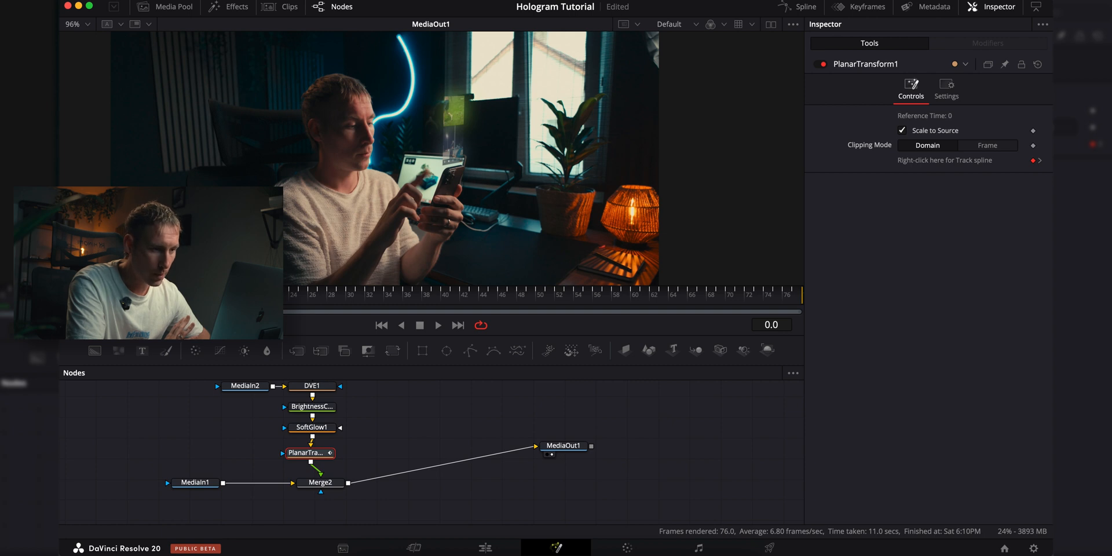
{"action": "left_click", "coordinate": [484, 548]}
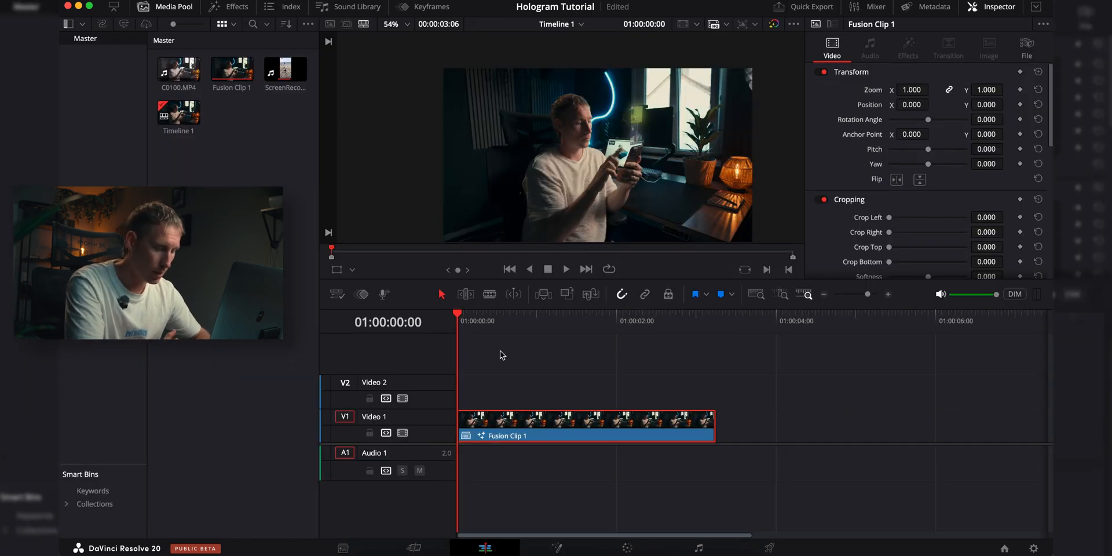